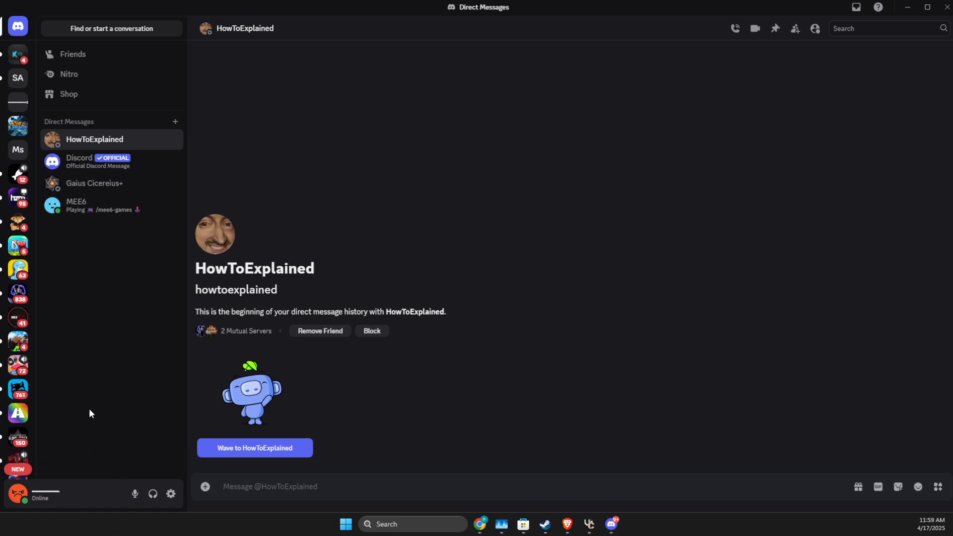
pyautogui.moveTo(218, 404)
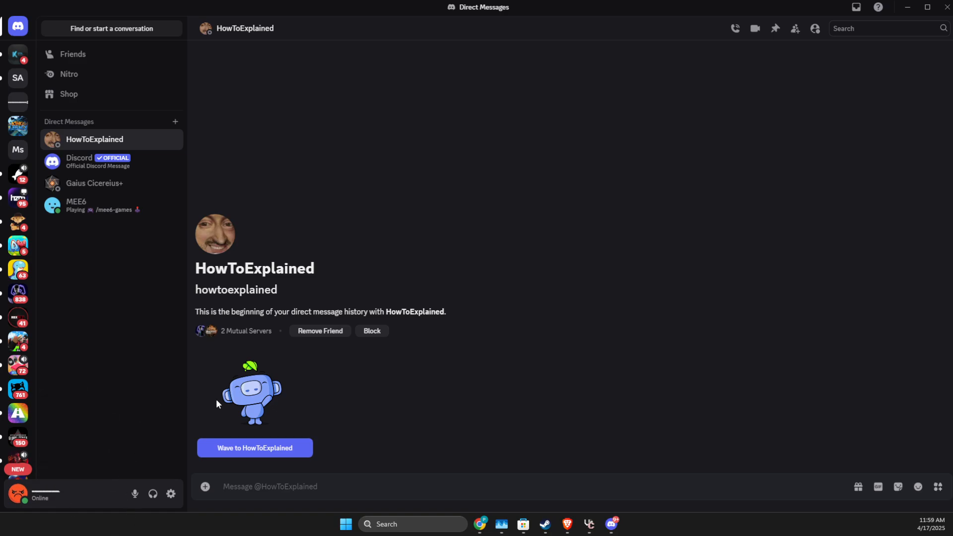
pyautogui.moveTo(361, 418)
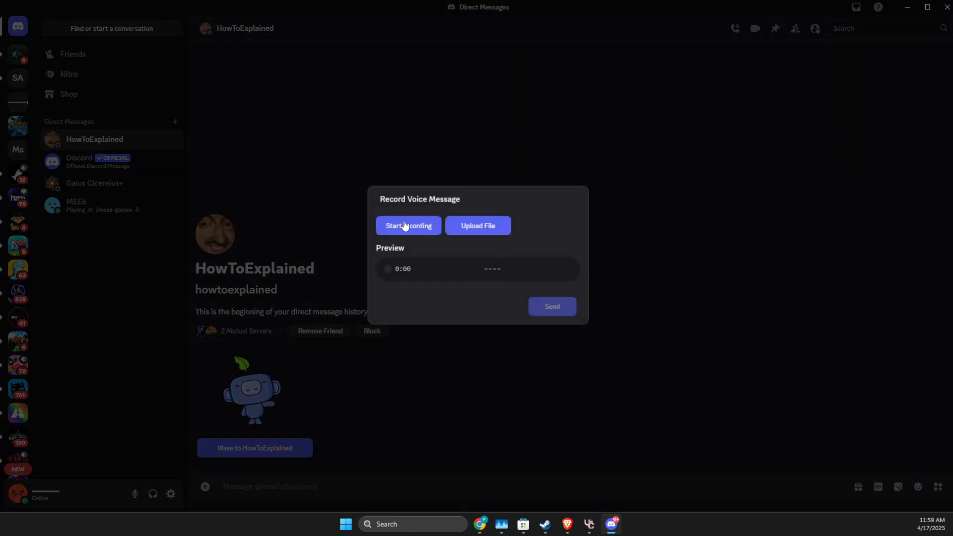
# Record a four-second voice message, send it to HowToExplained, and play it back
pyautogui.click(408, 225)
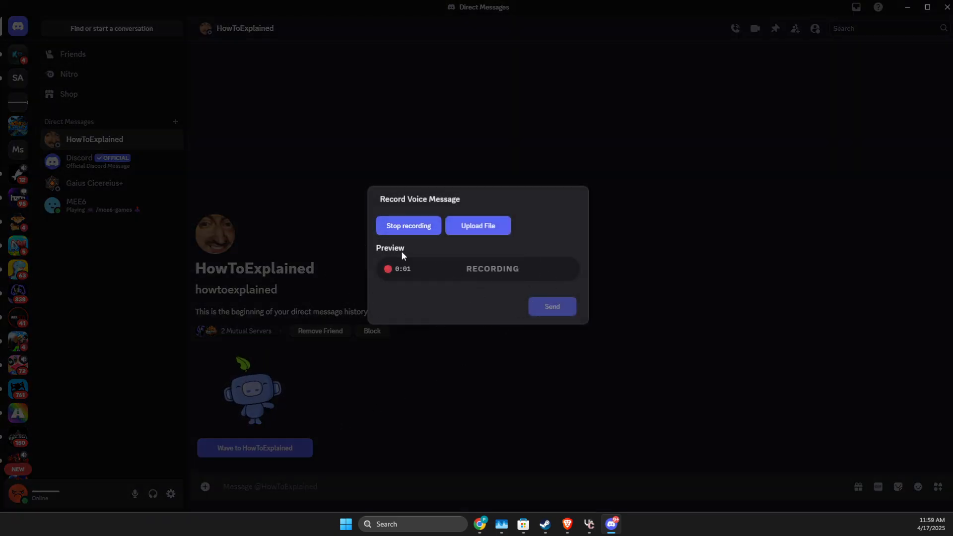
pyautogui.click(408, 225)
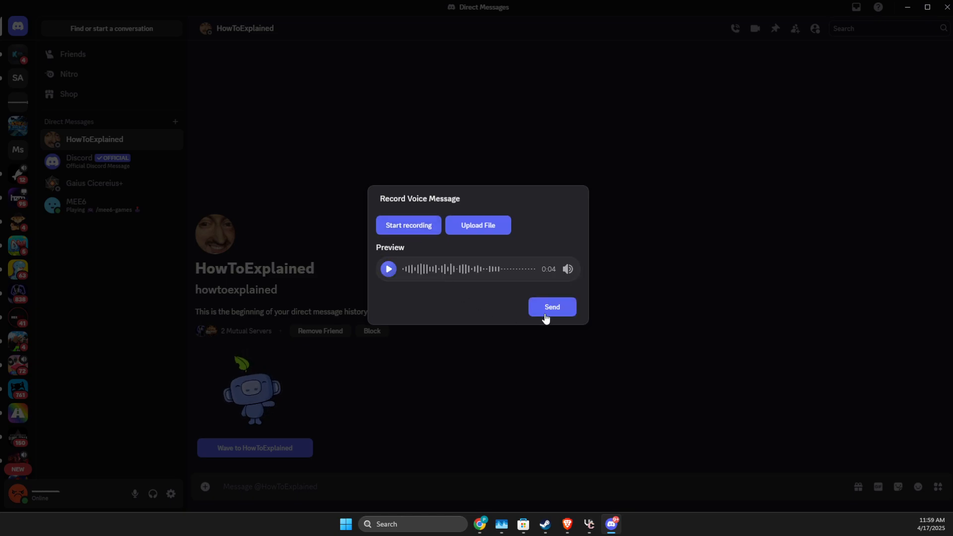
pyautogui.click(551, 307)
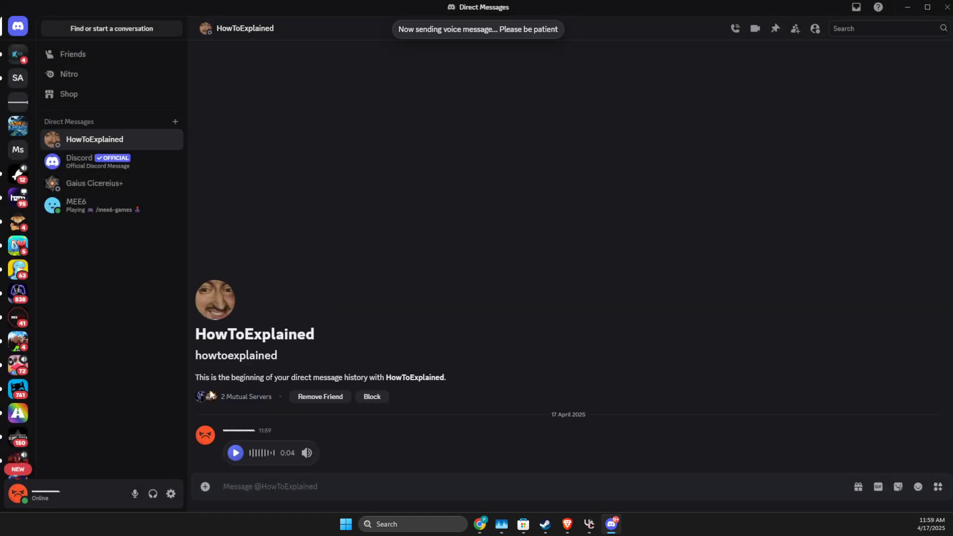
pyautogui.click(234, 453)
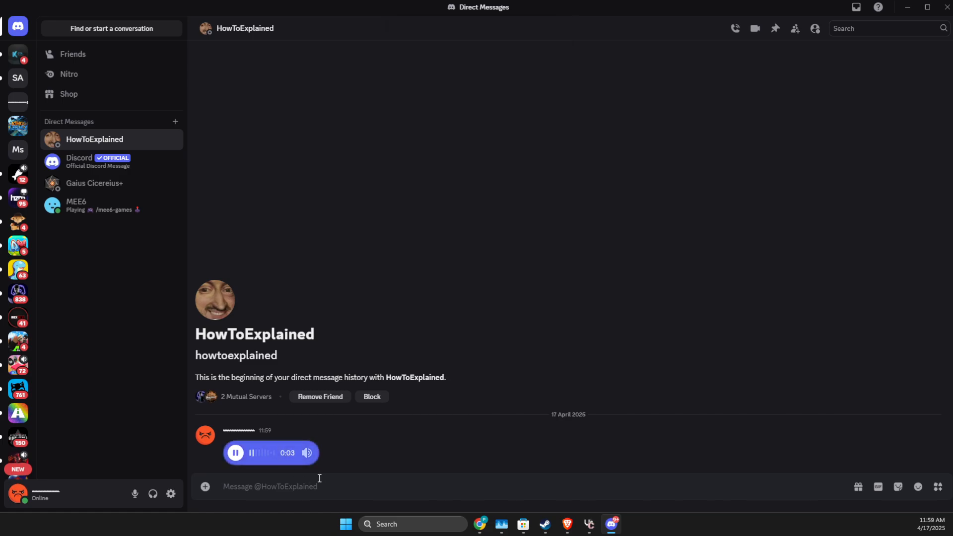
pyautogui.click(235, 453)
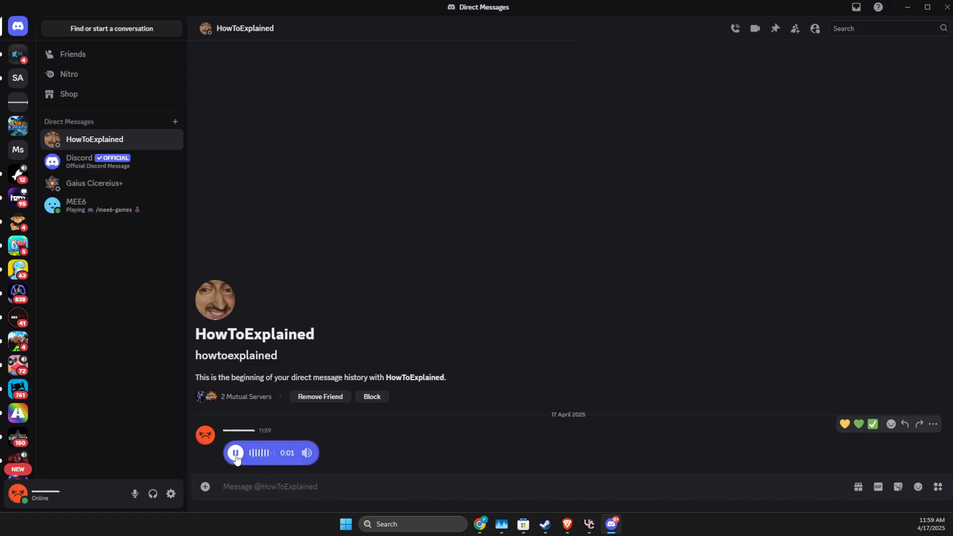
pyautogui.click(235, 453)
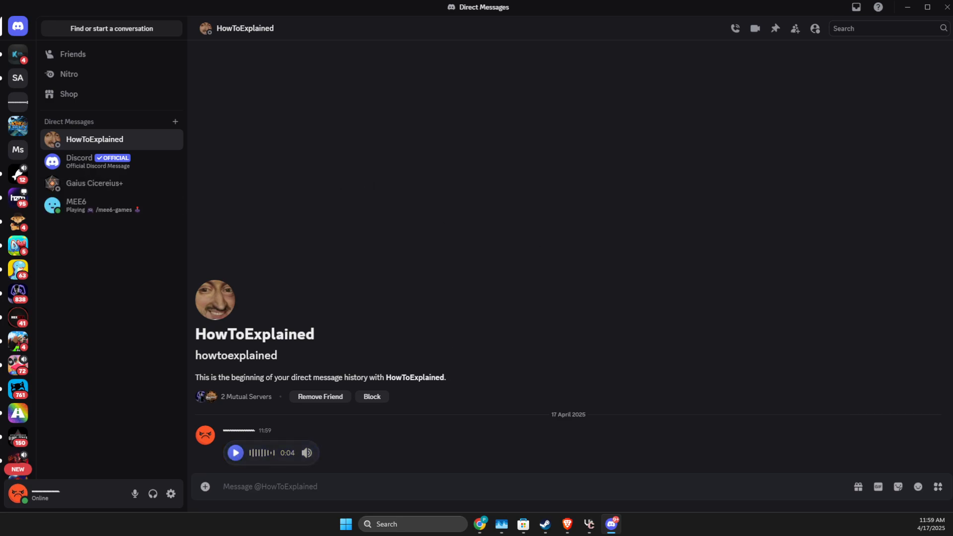
pyautogui.moveTo(220, 267)
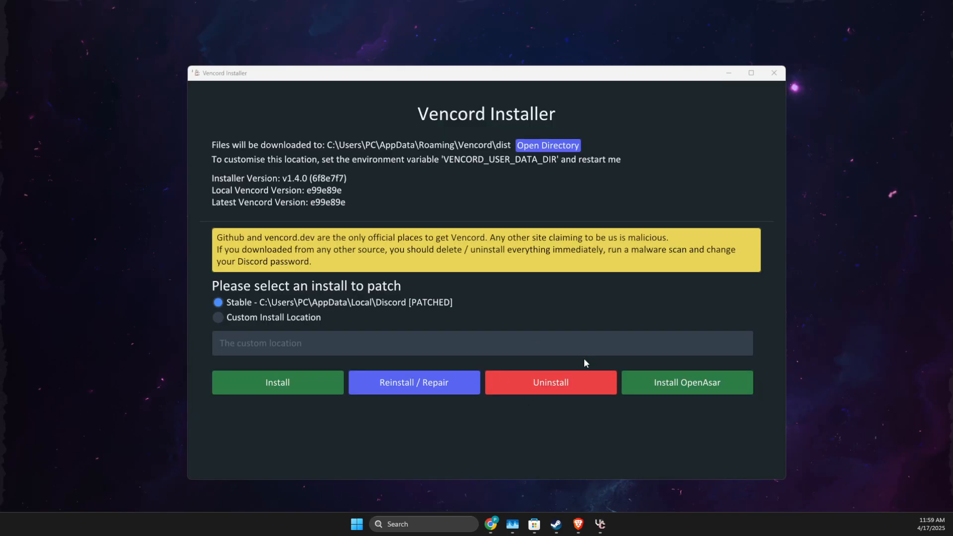
# Launch Task Manager from Start search and filter its process list for 'dis' to find Discord
pyautogui.write('task Manager')
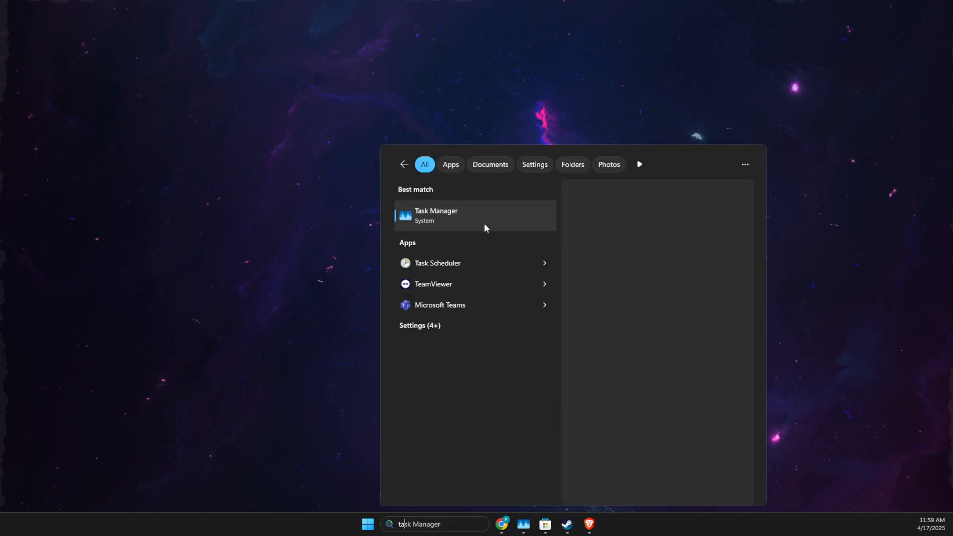
pyautogui.click(476, 215)
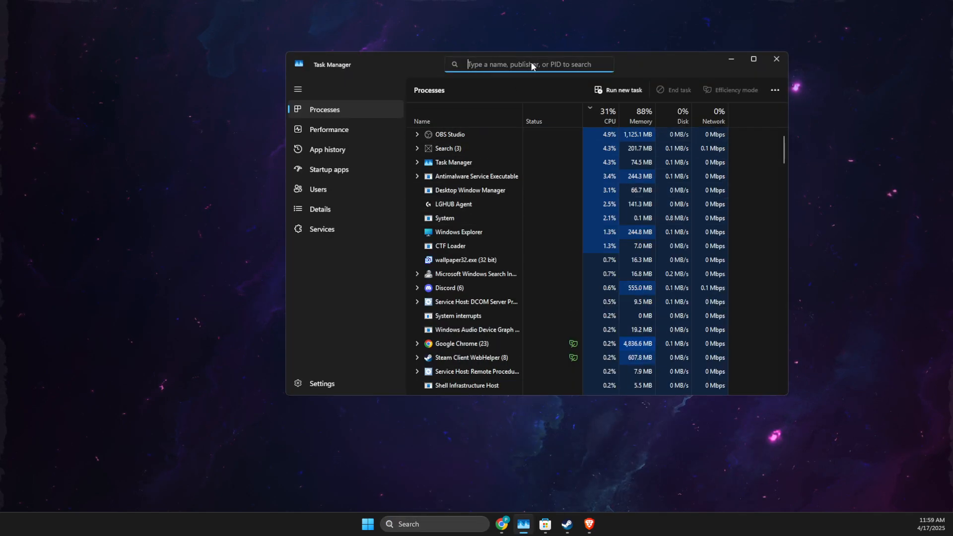
pyautogui.write('dis')
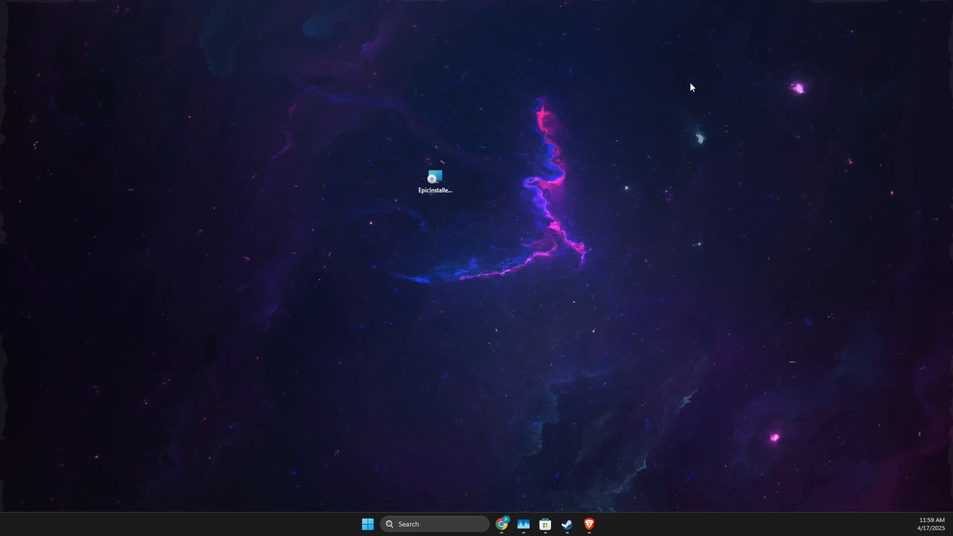
# Download VencordInstaller.exe from vencord.dev to the Desktop and show it in the downloads panel
pyautogui.click(586, 525)
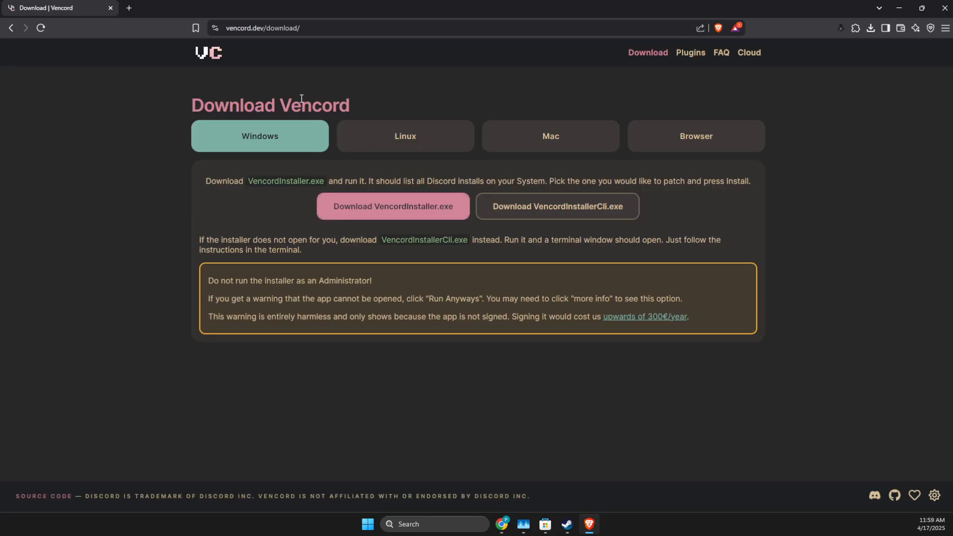
pyautogui.click(208, 53)
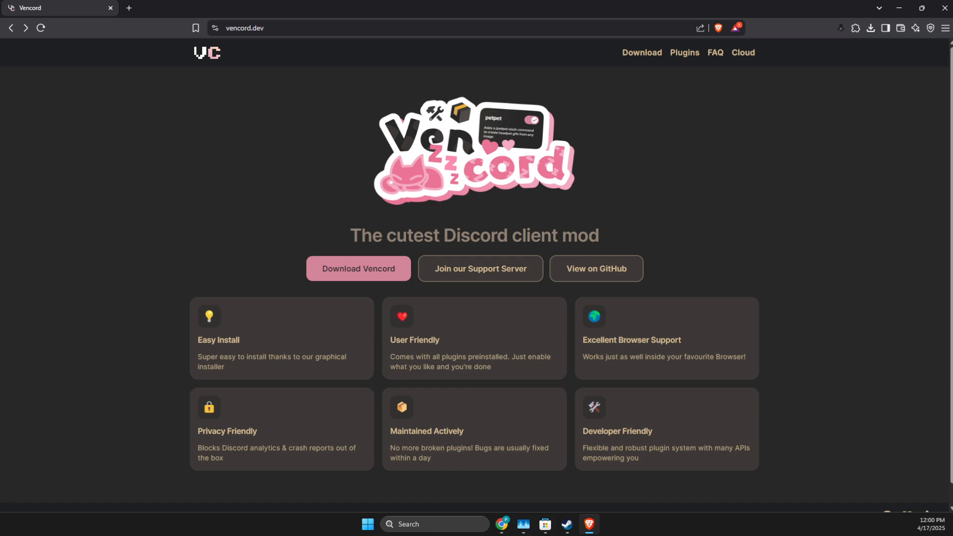
pyautogui.moveTo(181, 63)
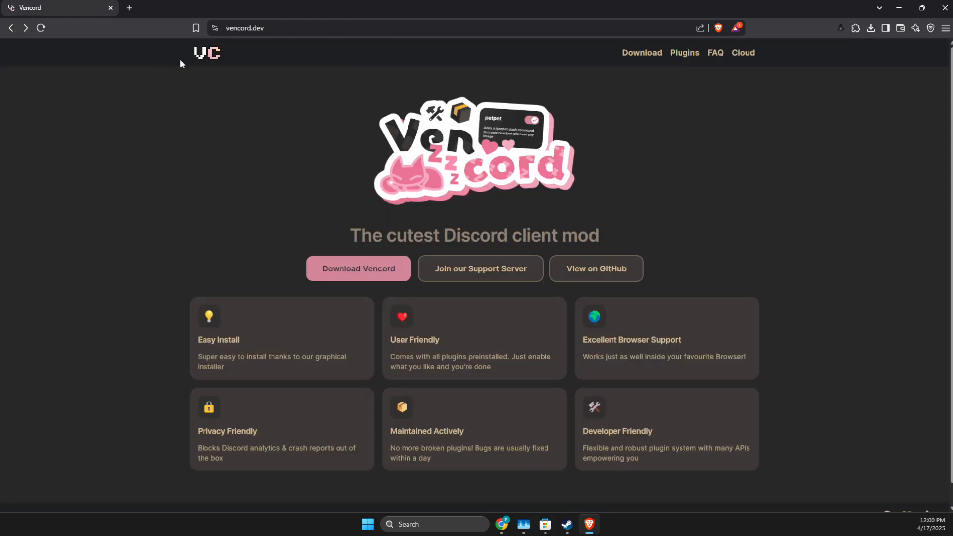
pyautogui.moveTo(307, 89)
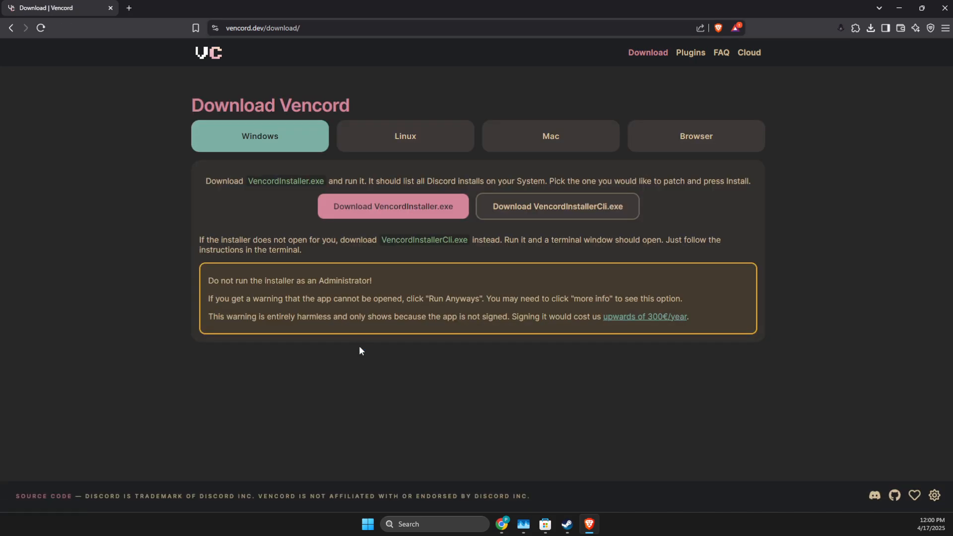
pyautogui.click(393, 207)
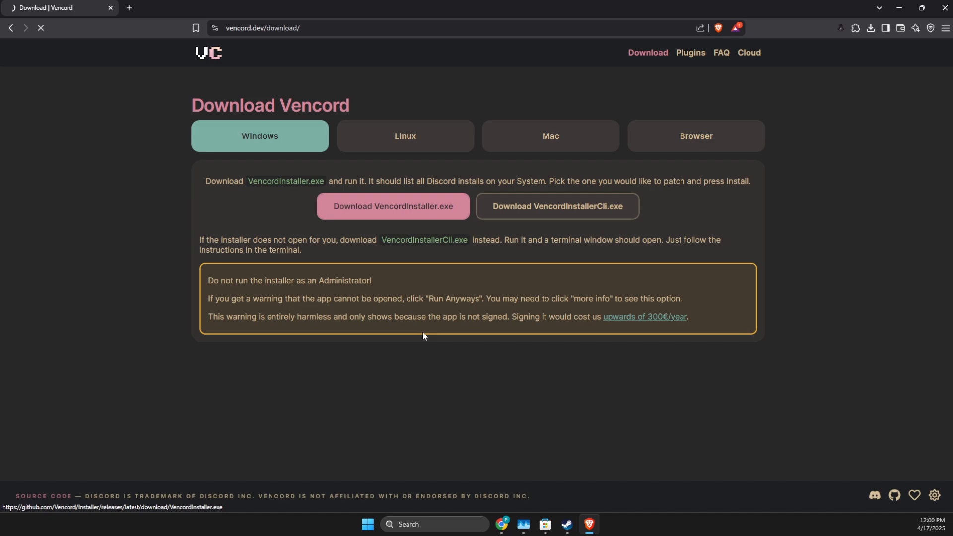
pyautogui.click(393, 206)
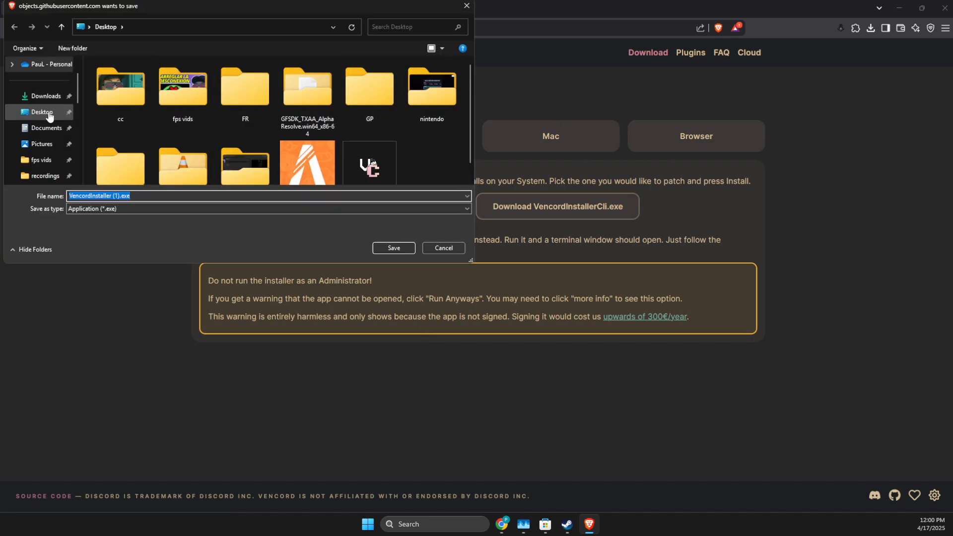
pyautogui.click(393, 248)
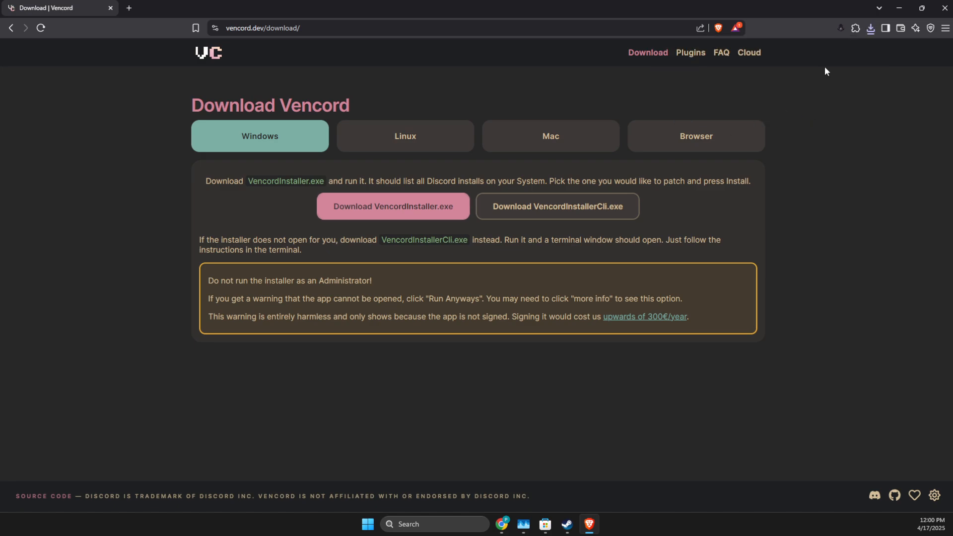
pyautogui.click(871, 28)
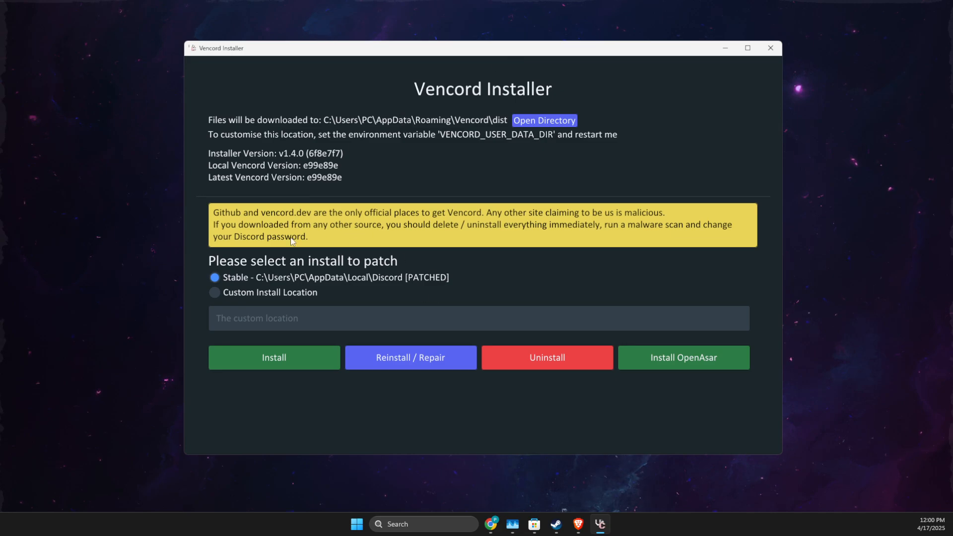
# Patch the Stable Discord install with Vencord and dismiss the Successfully Patched notice
pyautogui.click(274, 358)
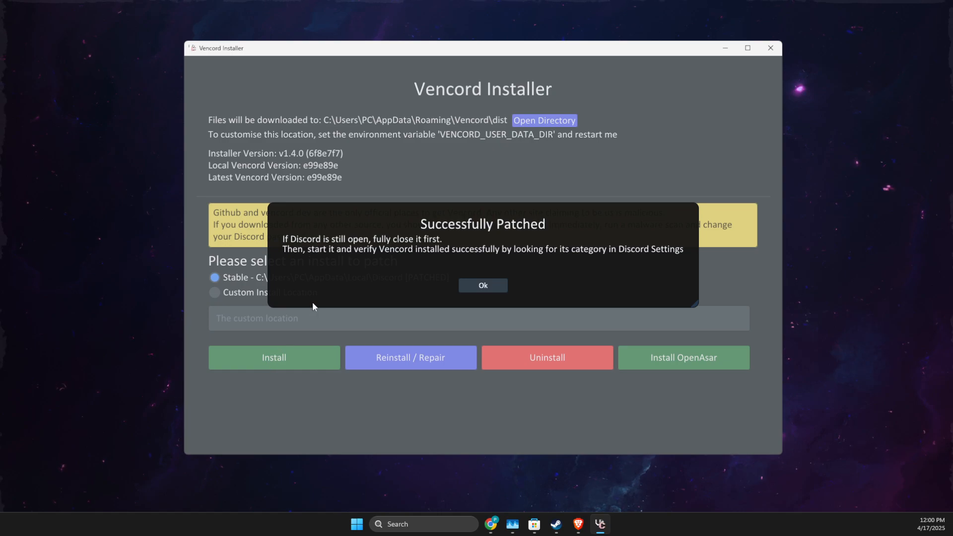
pyautogui.moveTo(278, 246)
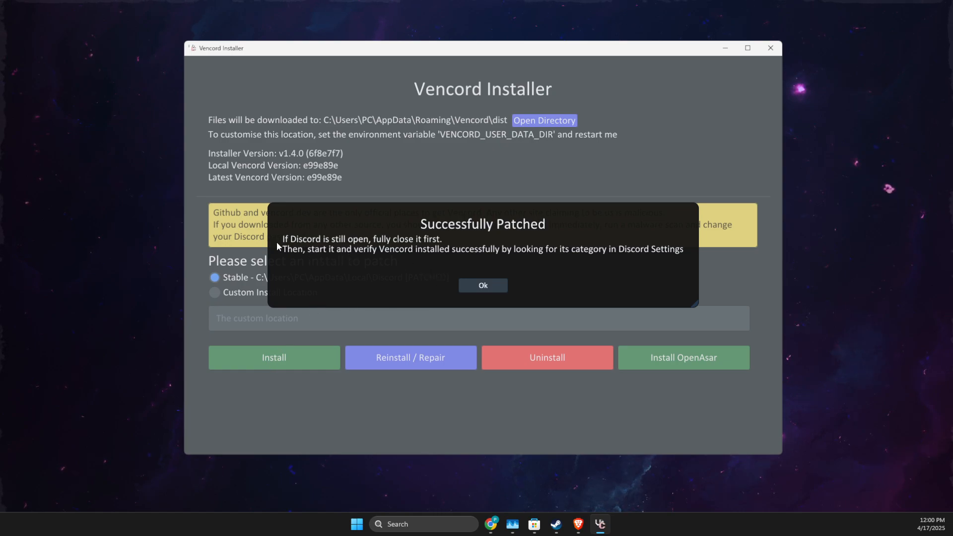
pyautogui.moveTo(397, 246)
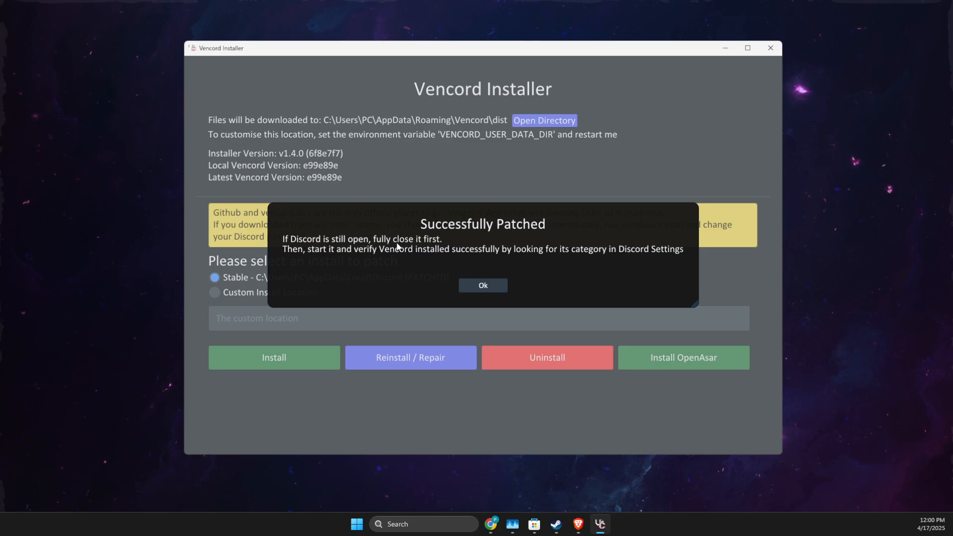
pyautogui.moveTo(469, 277)
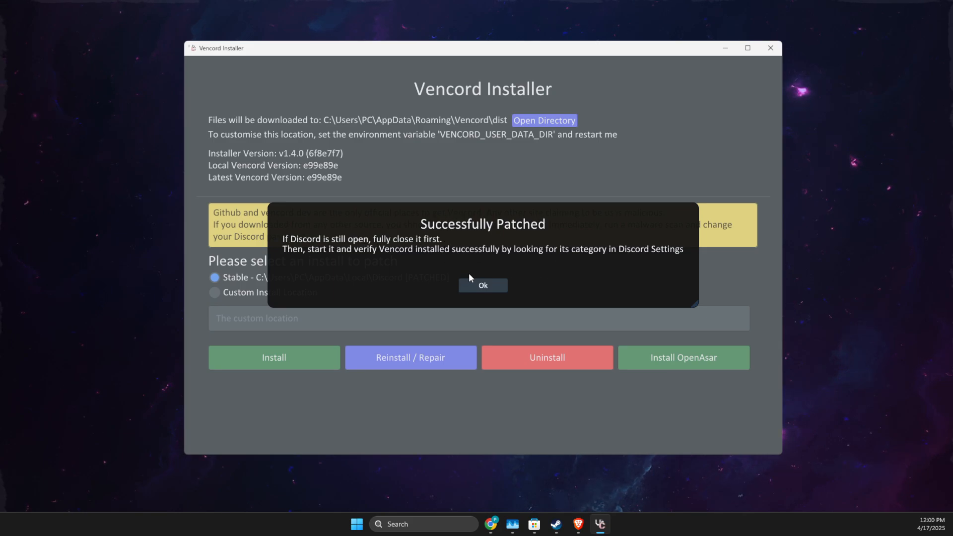
pyautogui.click(482, 285)
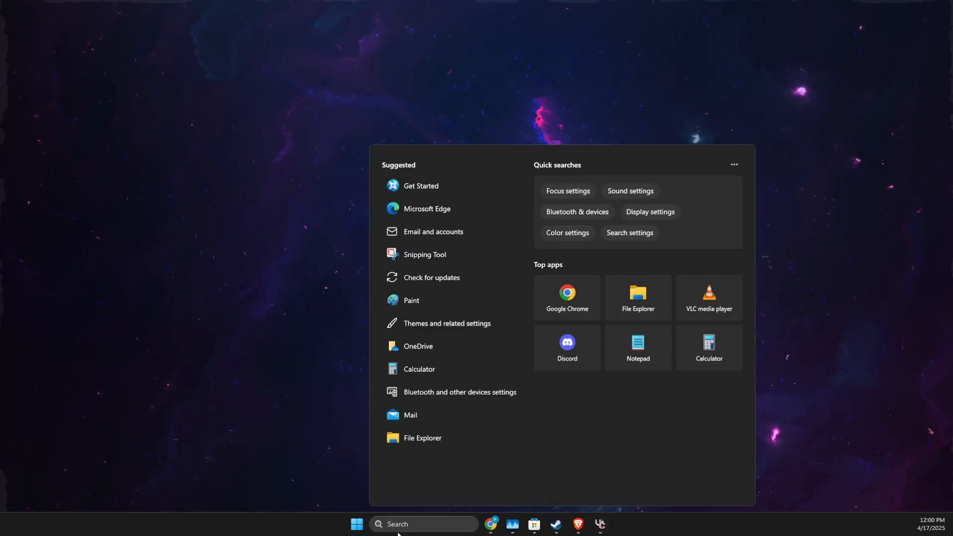
# Launch Discord from Start search so it loads to the Friends page
pyautogui.write('discord')
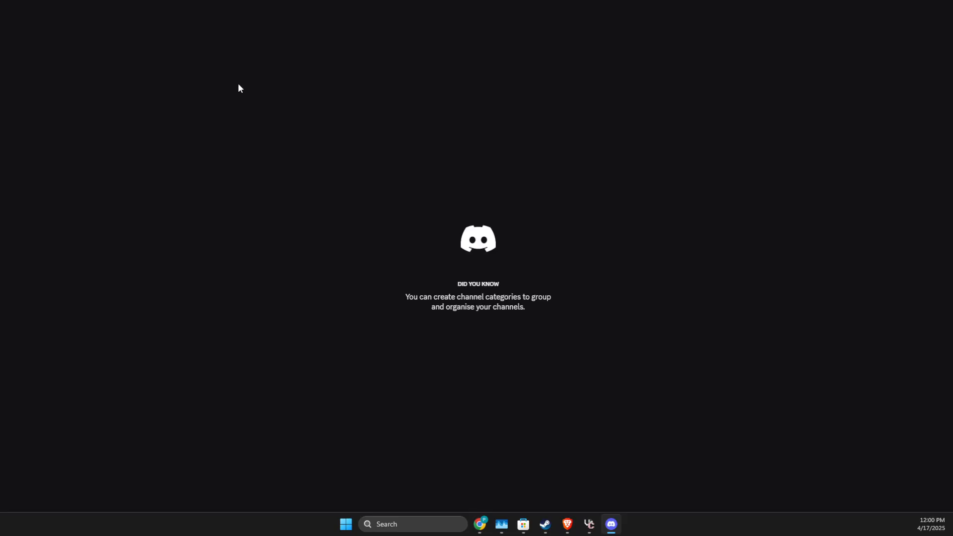
pyautogui.click(609, 524)
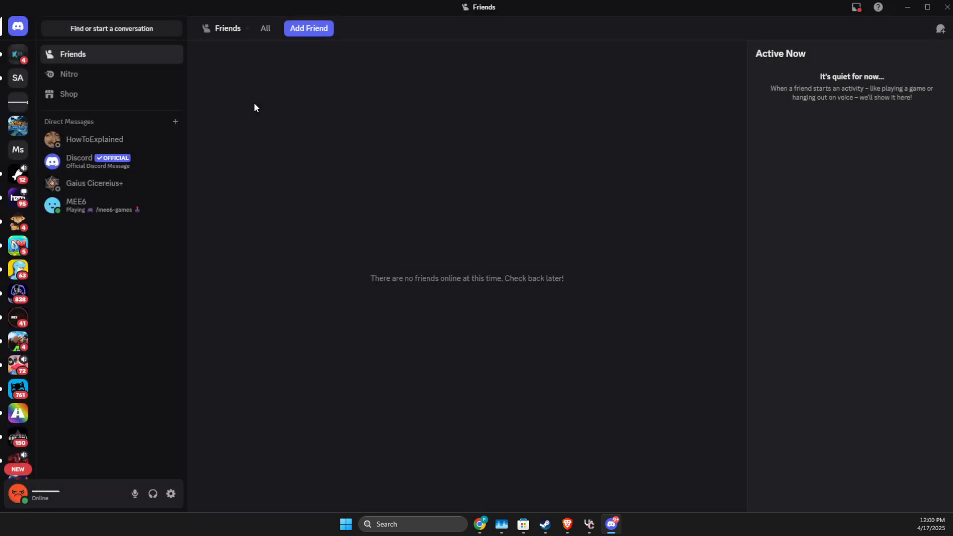
# Filter the Vencord Plugins list in User Settings to plugins matching 'voice'
pyautogui.click(171, 494)
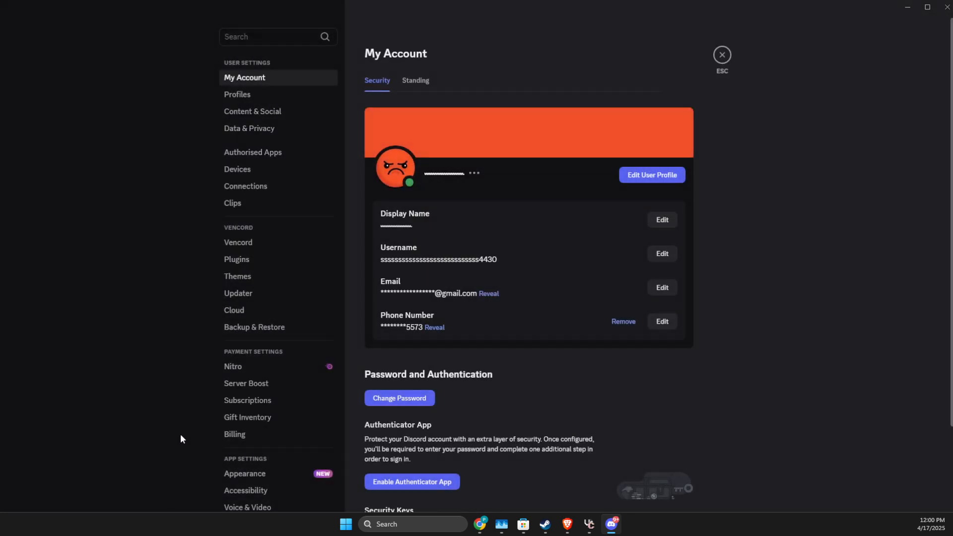
pyautogui.click(237, 242)
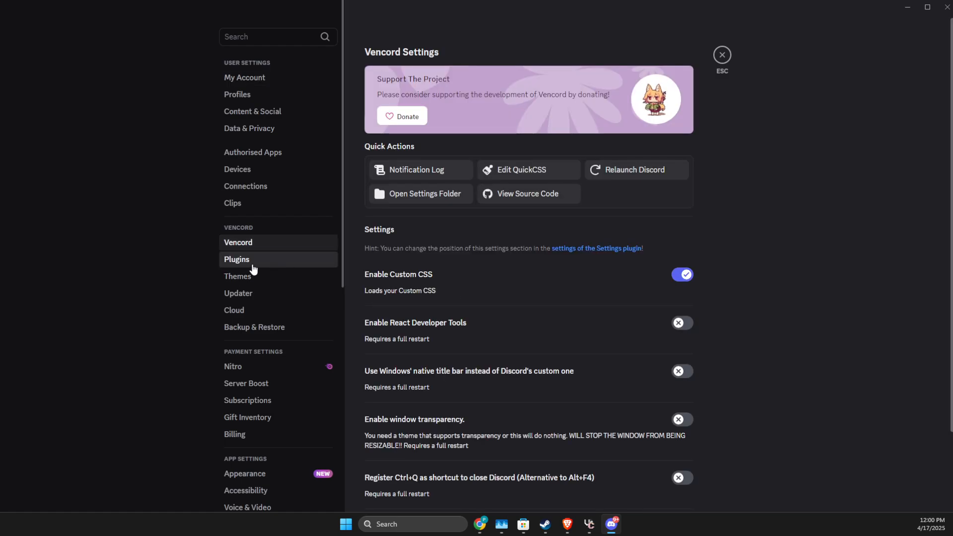
pyautogui.click(236, 259)
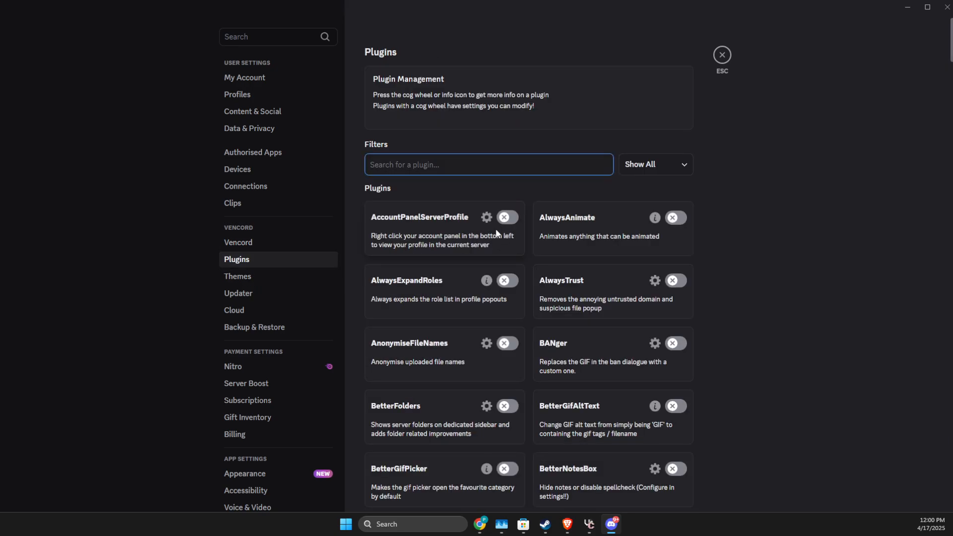
pyautogui.write('voice')
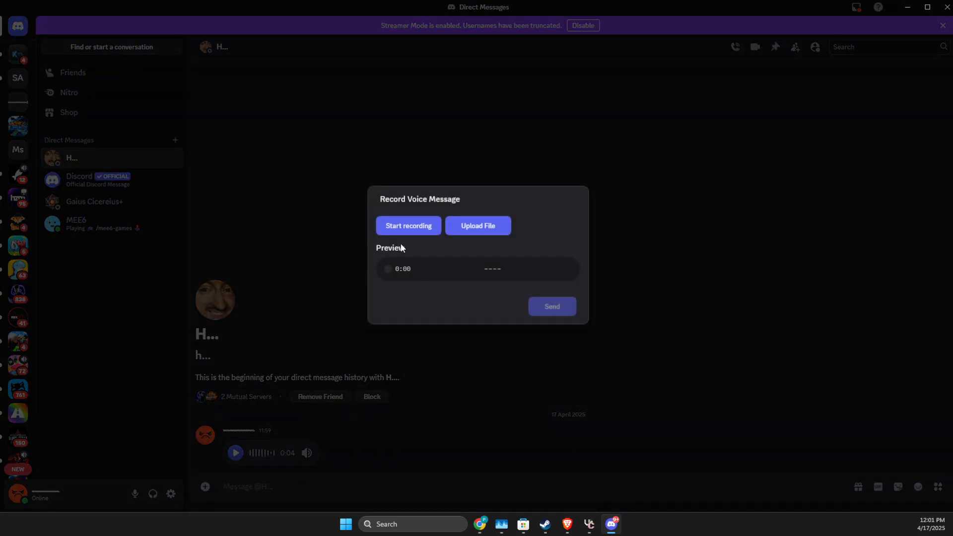
# Start recording a new voice message in the DM's Record Voice Message dialog
pyautogui.click(408, 225)
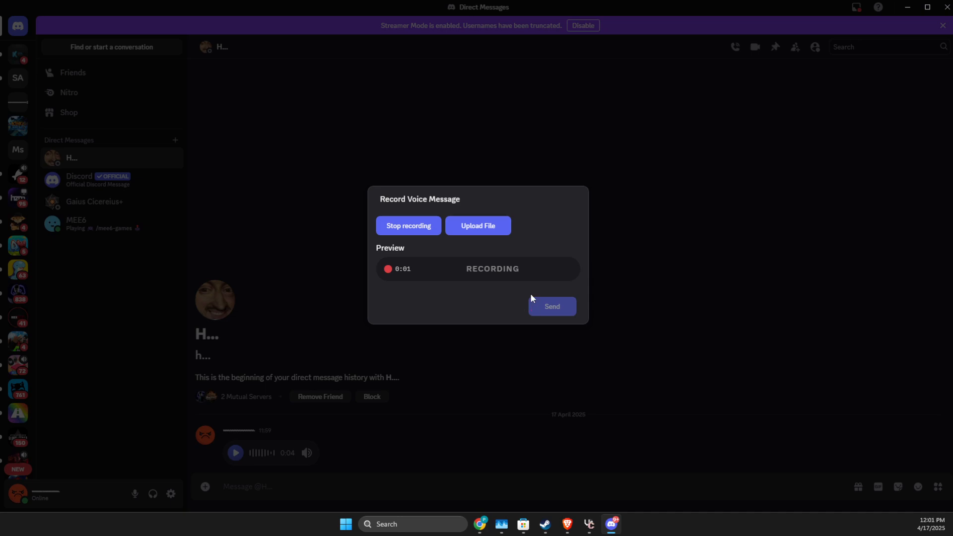
pyautogui.moveTo(408, 225)
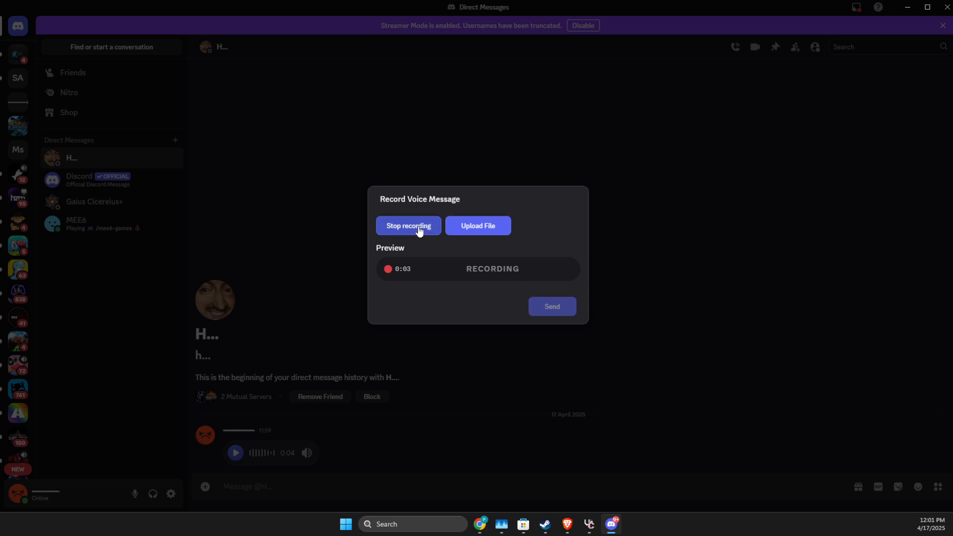